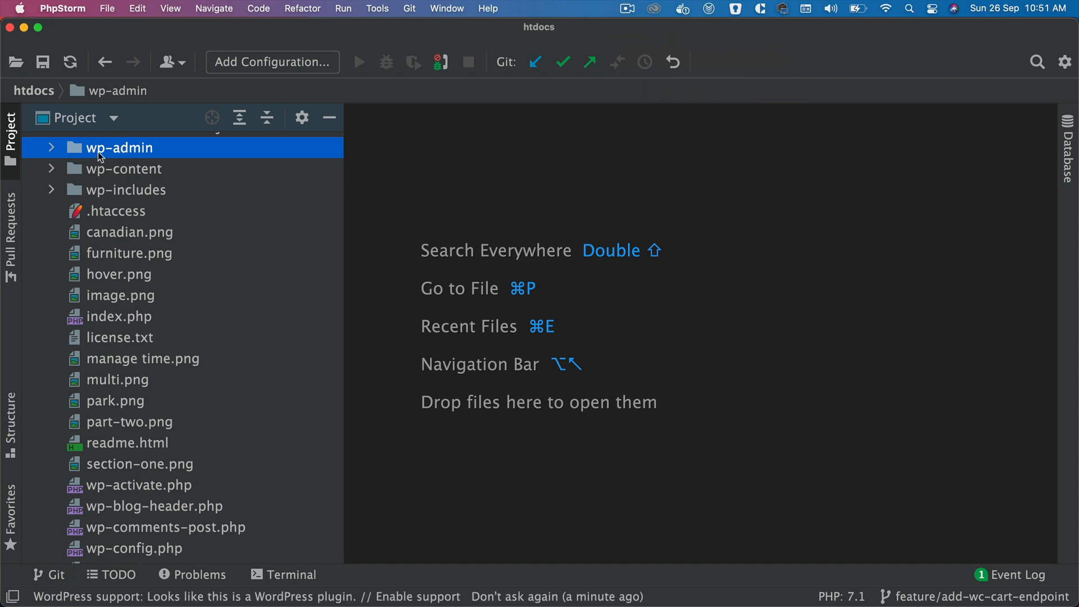
mouse_move(145, 158)
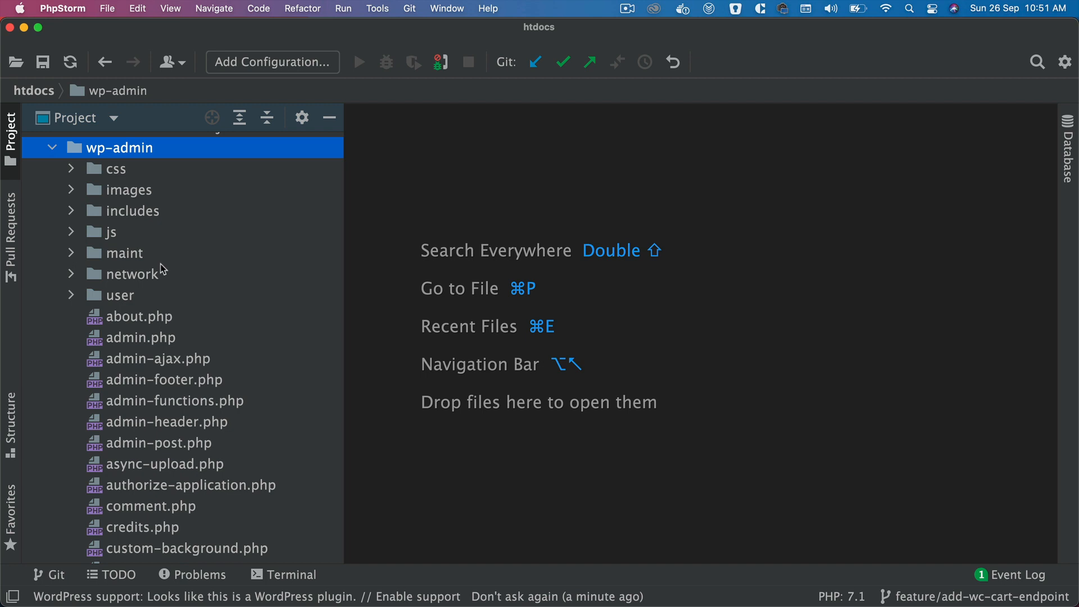
Step: Load wp-admin/admin-ajax.php into the editor, showing the WordPress Ajax header comments
left_click(157, 359)
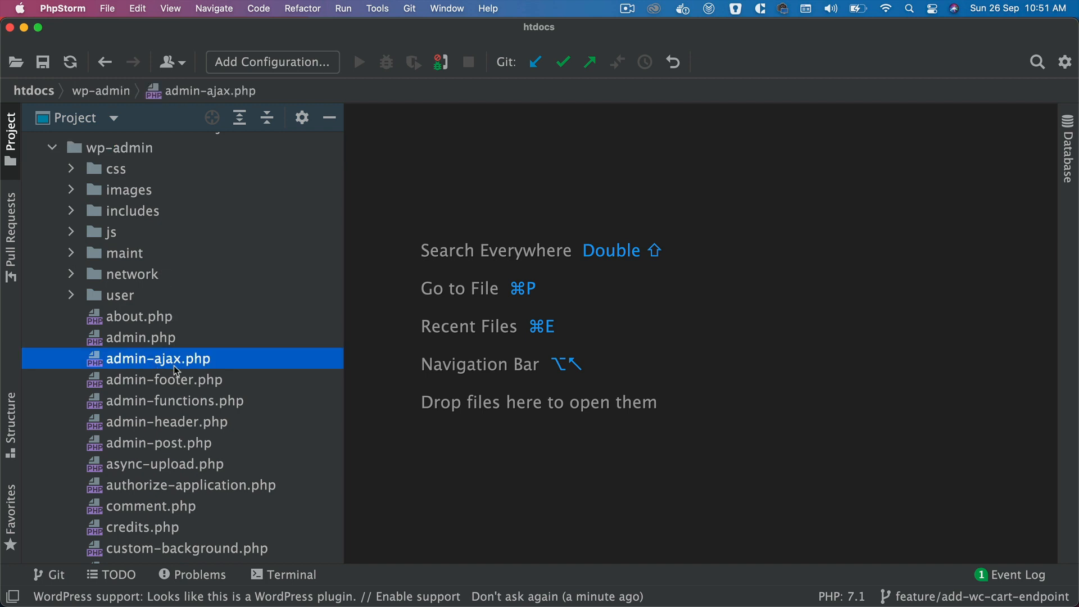
double_click(157, 359)
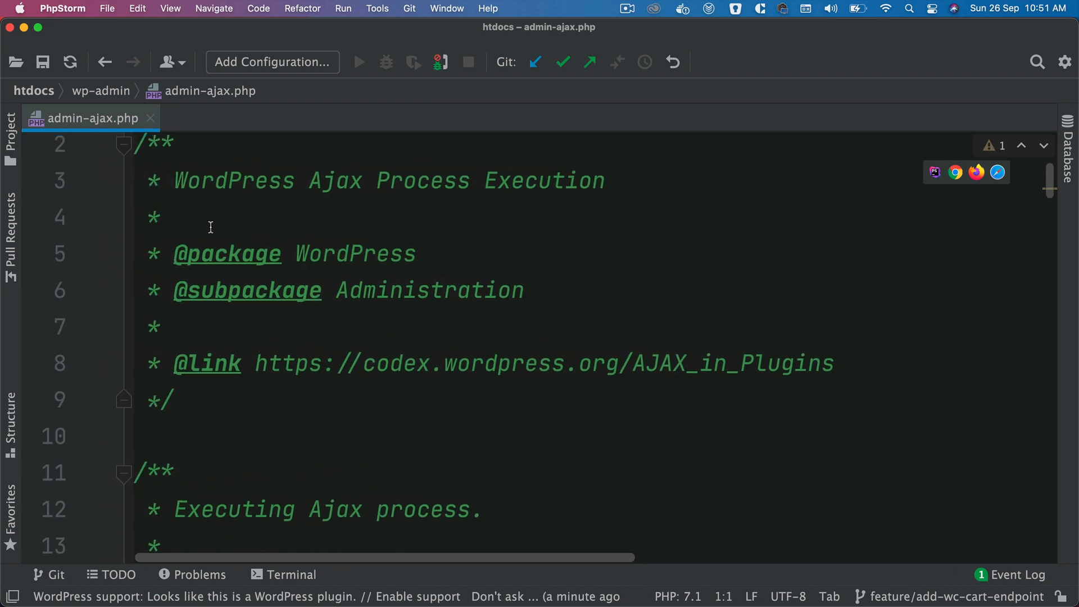
scroll("down", 3)
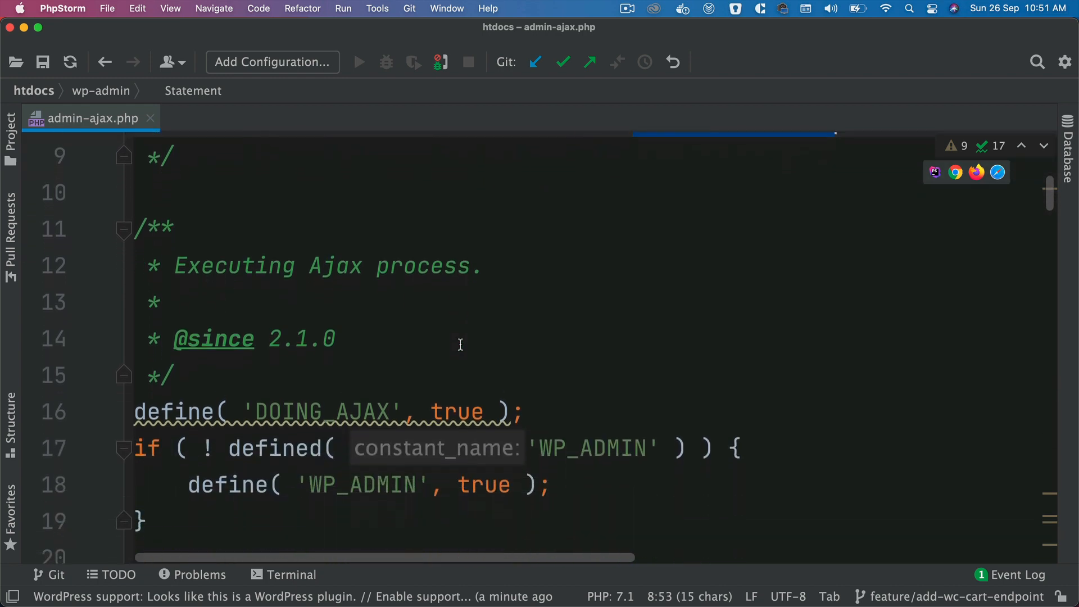
scroll("down", 3)
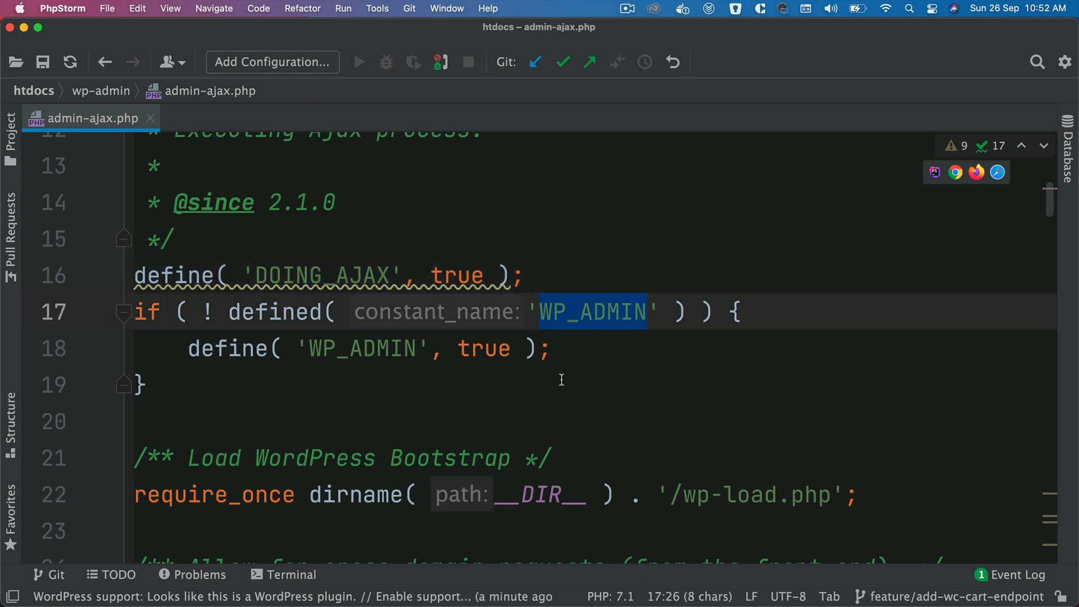
scroll("down", 3)
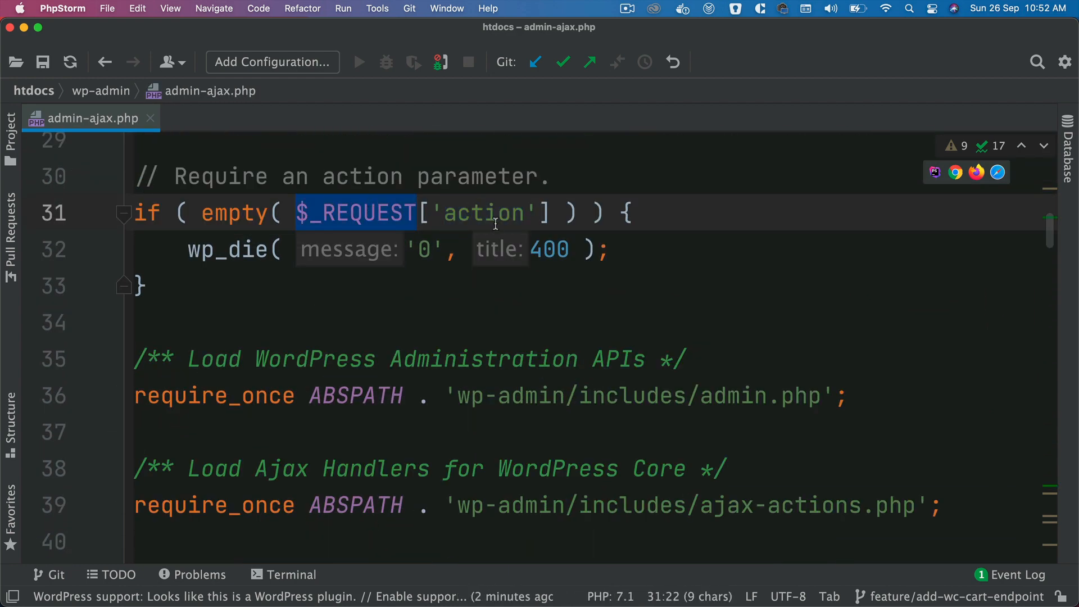
mouse_move(513, 286)
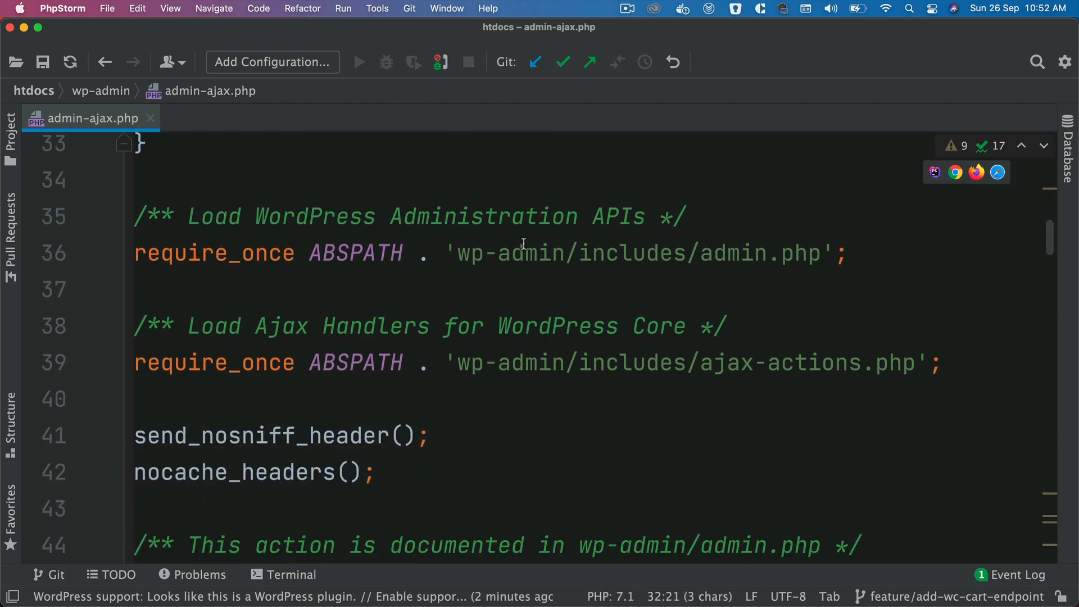
mouse_move(508, 339)
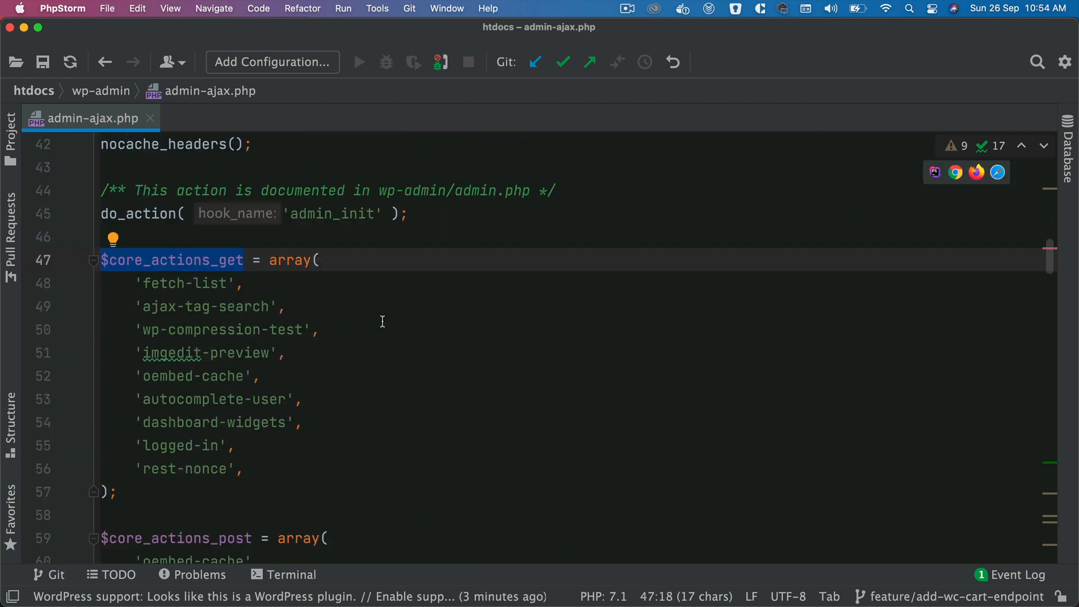
mouse_move(235, 268)
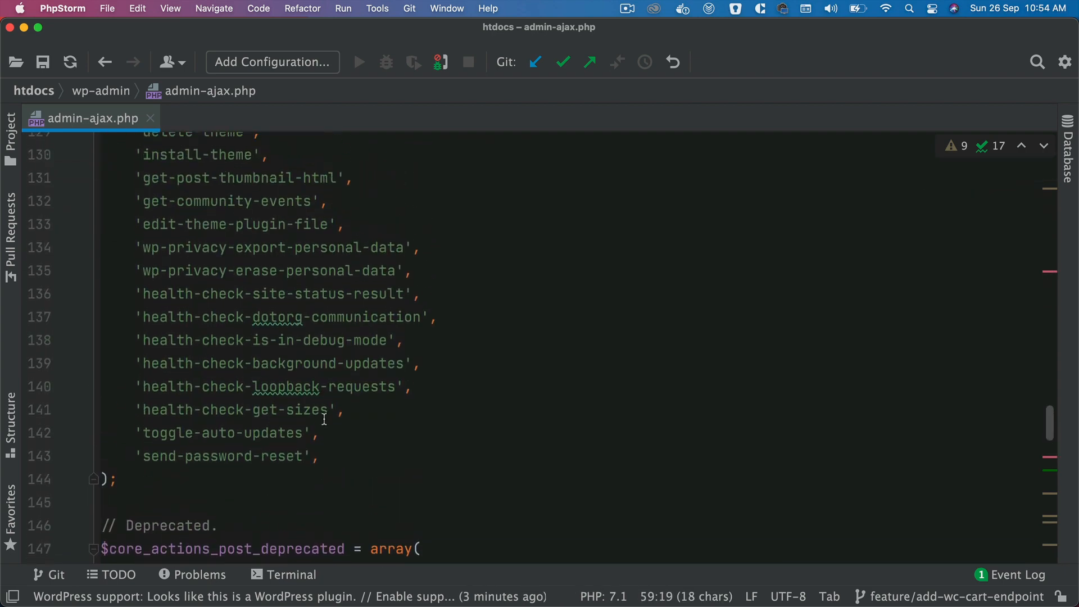
scroll("down", 3)
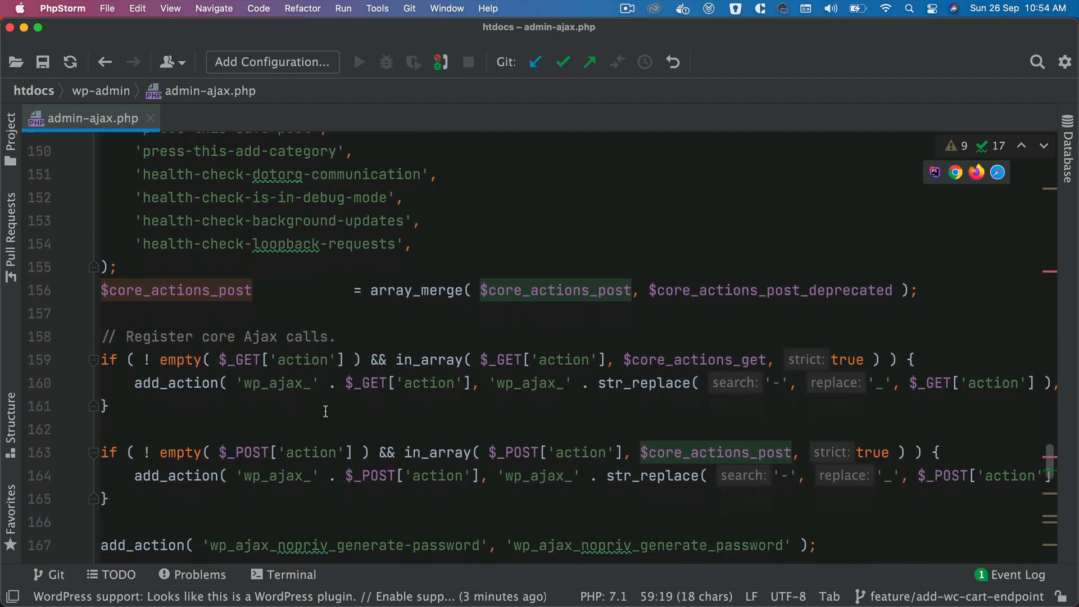
scroll("down", 3)
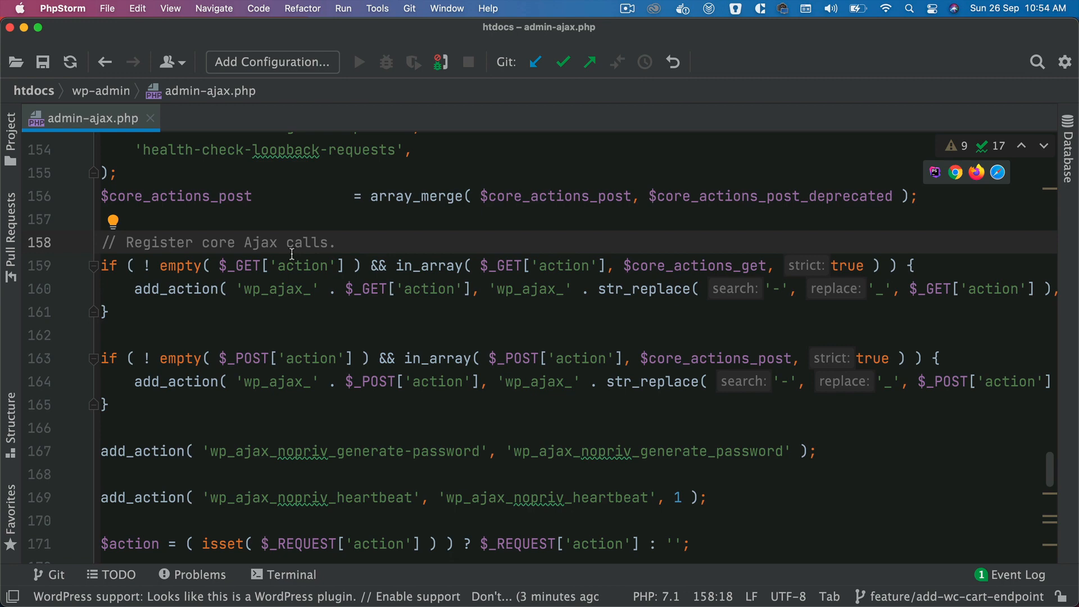
scroll("down", 3)
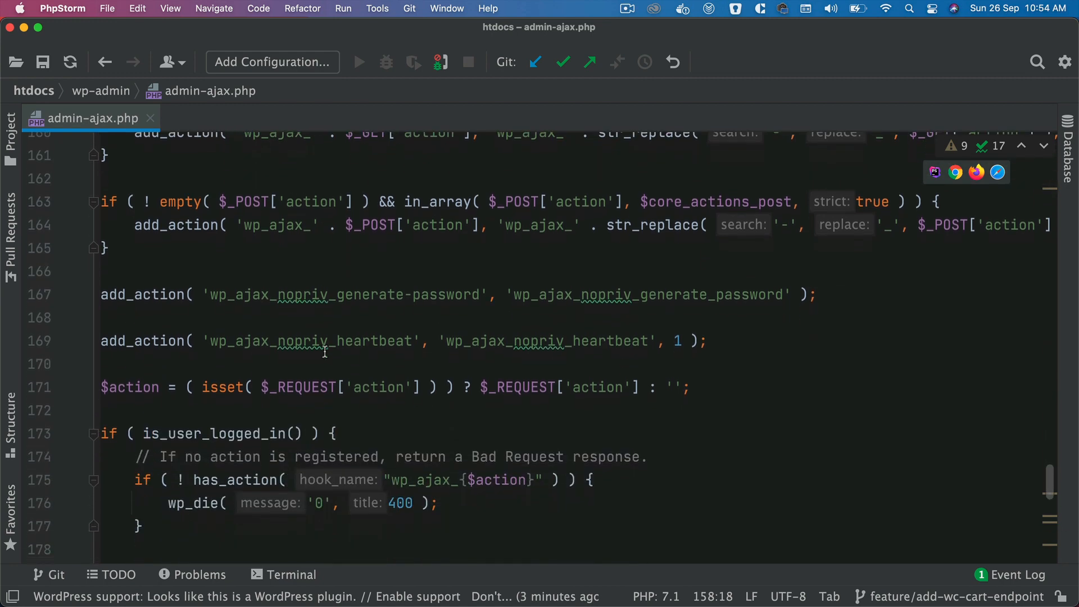
scroll("down", 3)
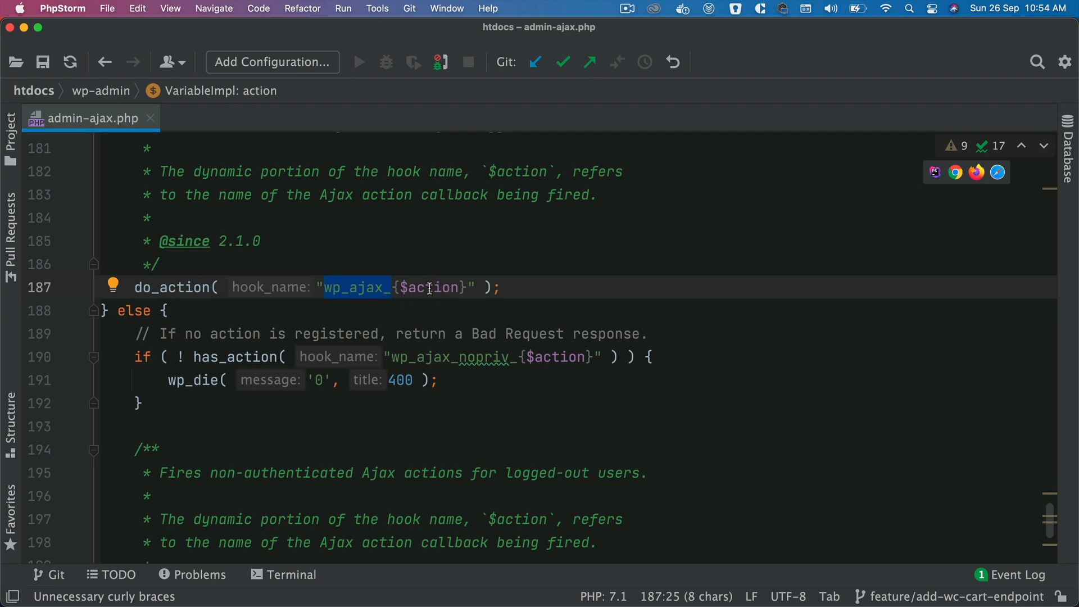
scroll("down", 3)
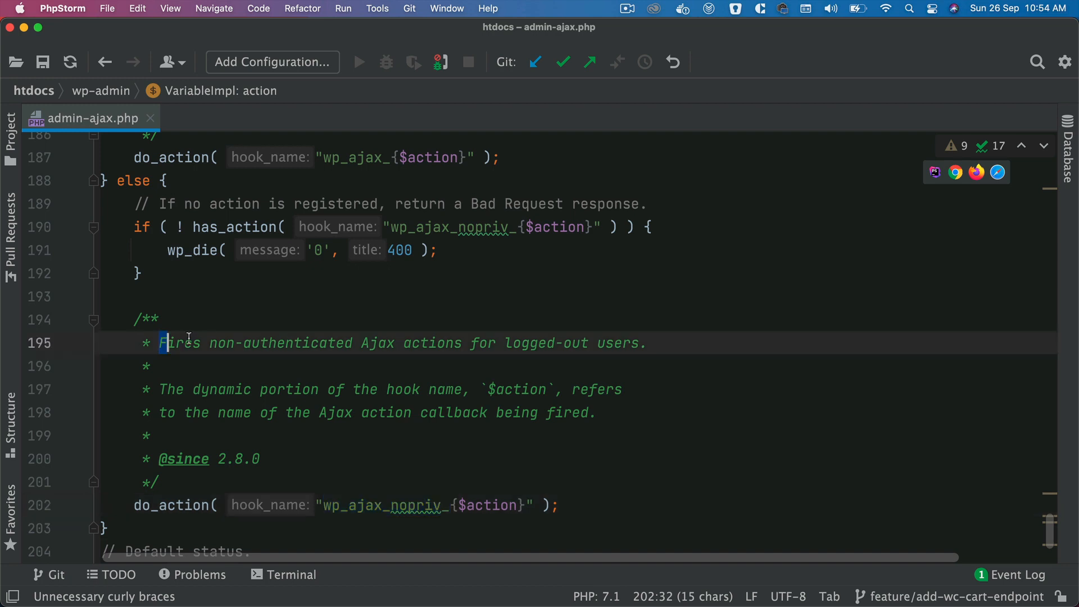
left_click_drag(159, 343, 395, 343)
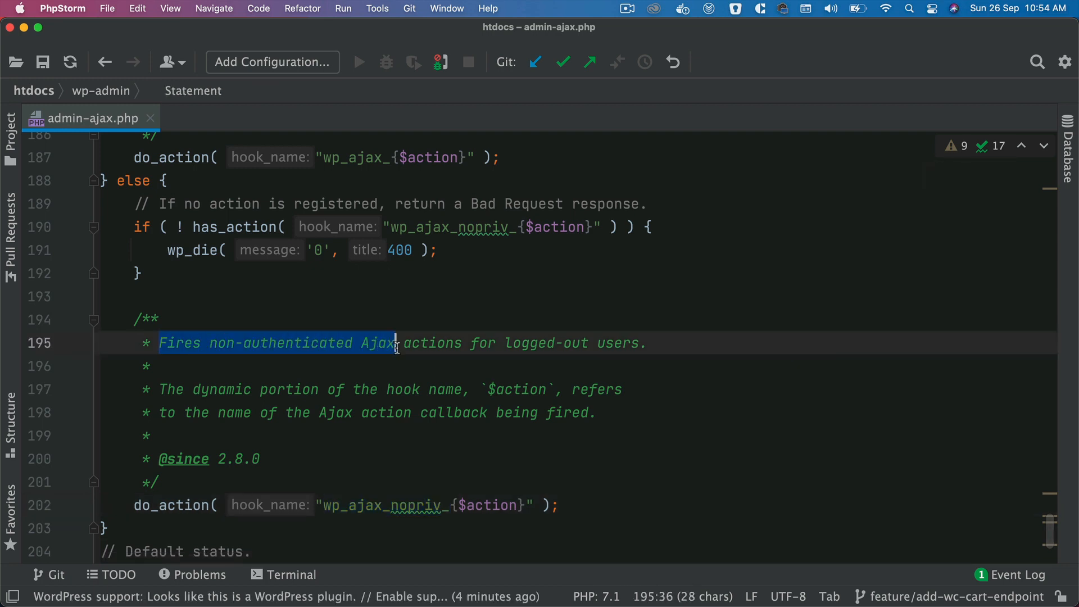
left_click_drag(395, 342, 454, 342)
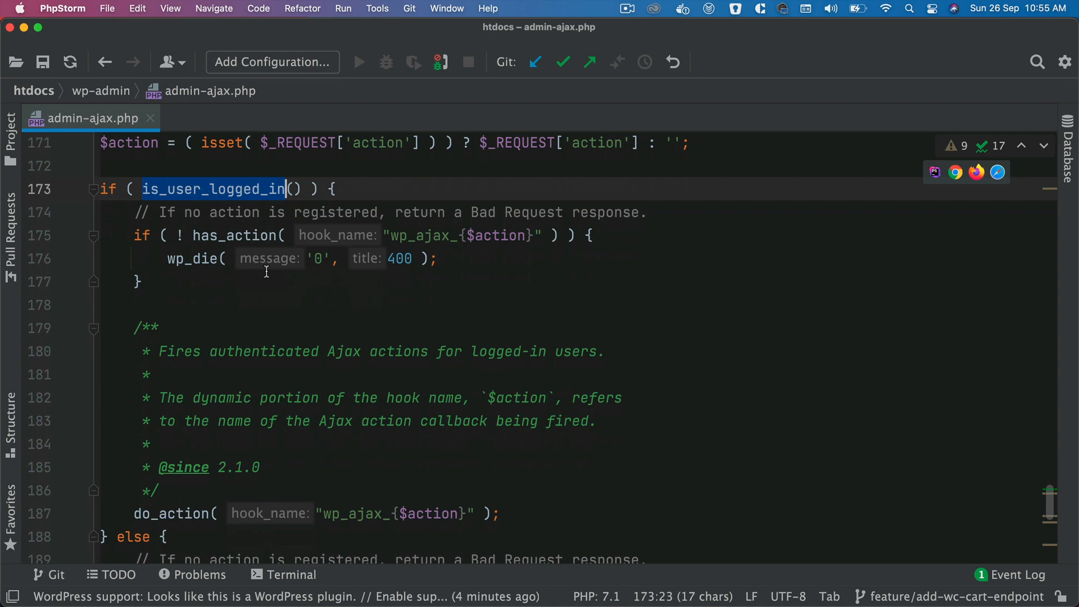
scroll("down", 3)
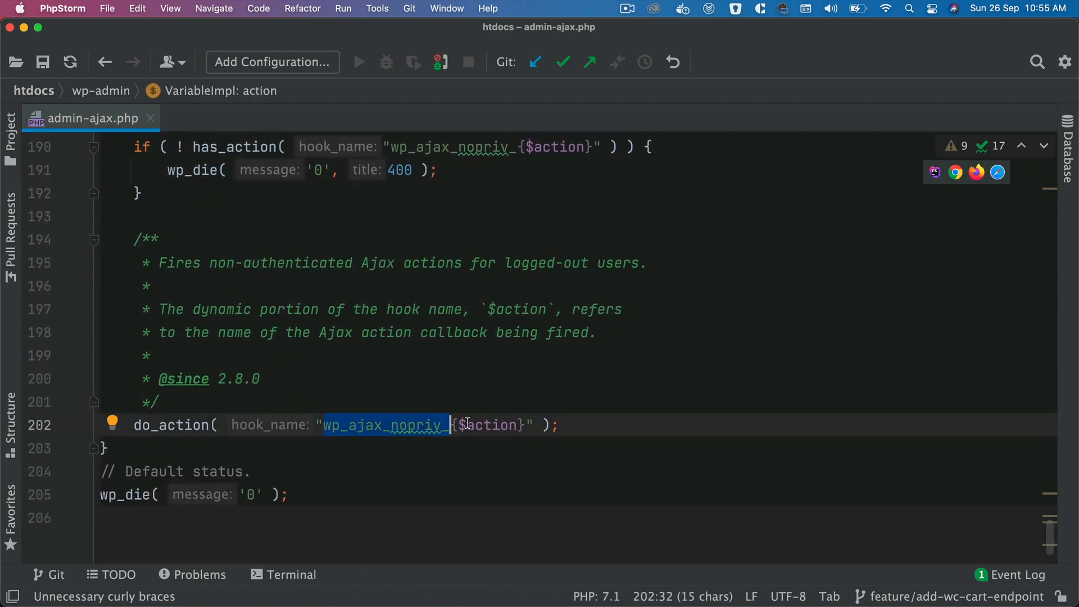
mouse_move(403, 420)
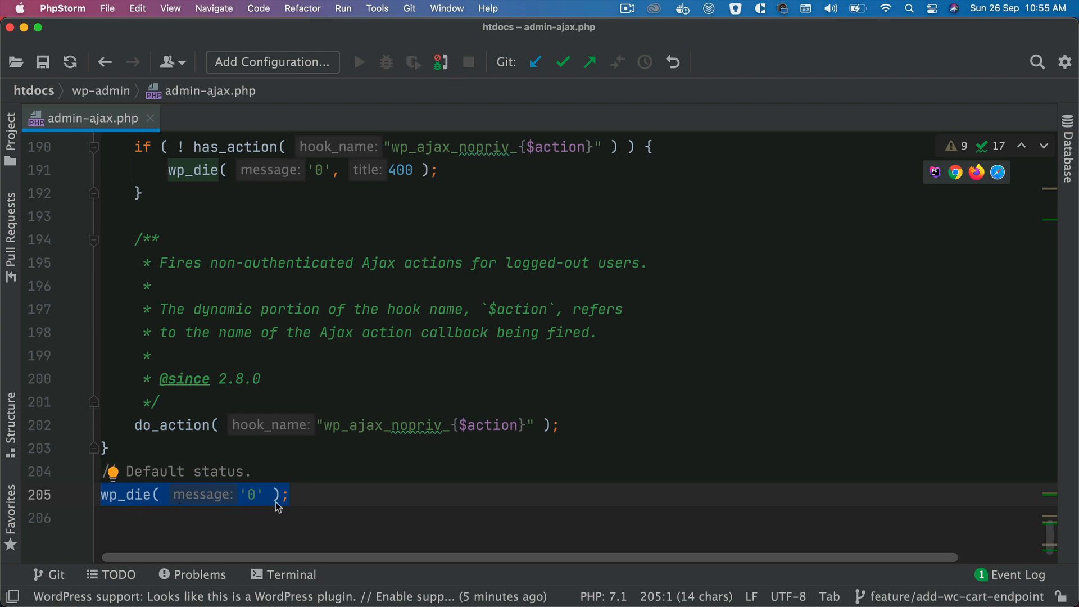
mouse_move(230, 496)
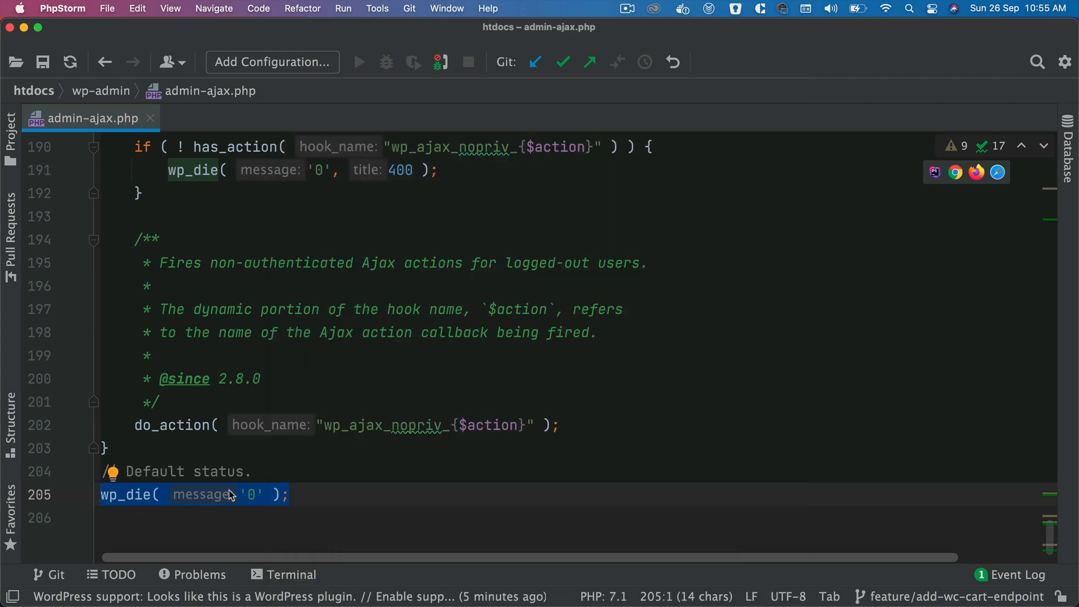